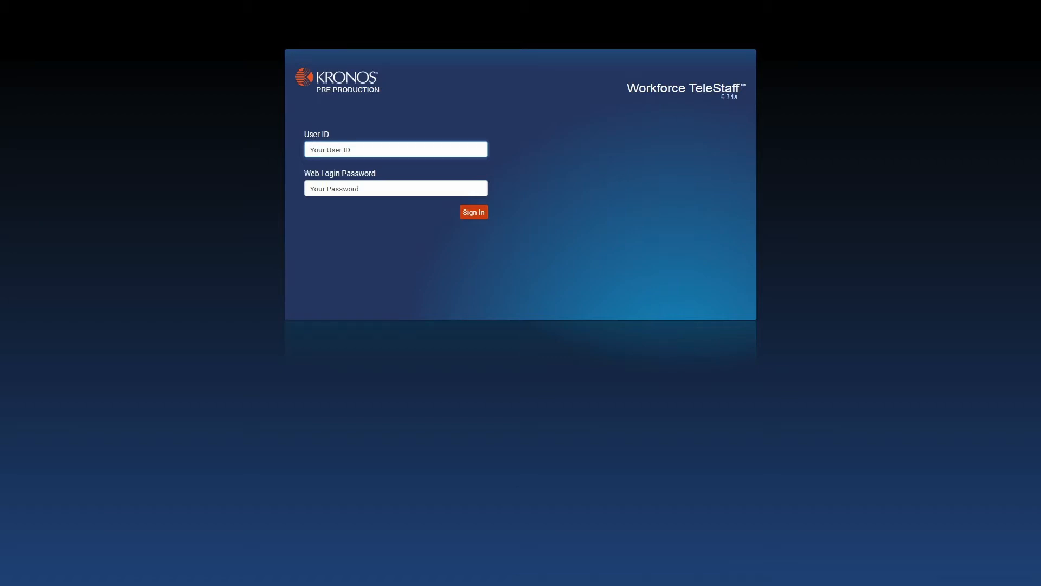
{"action": "left_click", "coordinate": [473, 212]}
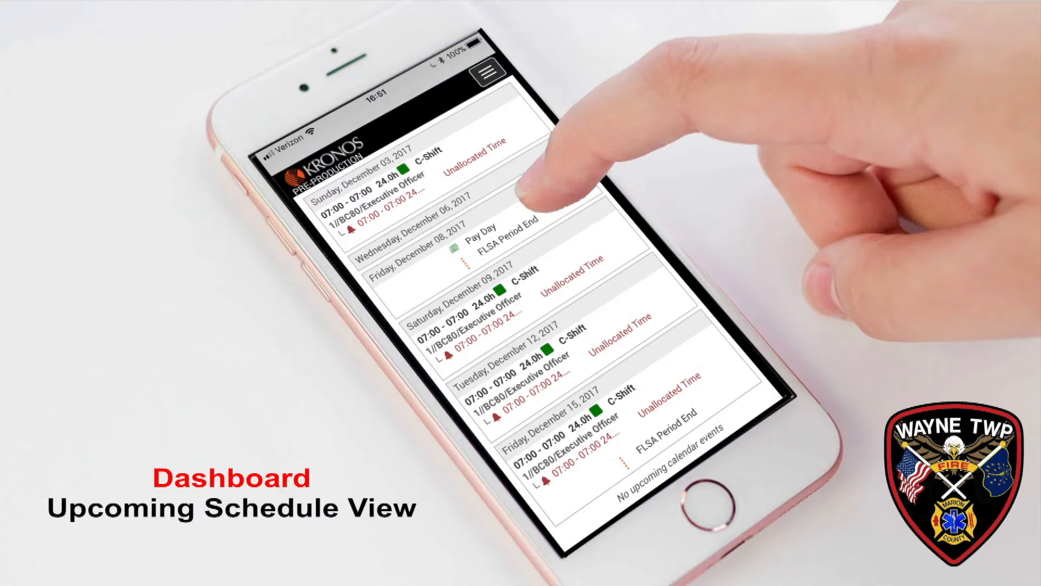
{"action": "mouse_move", "coordinate": [524, 192]}
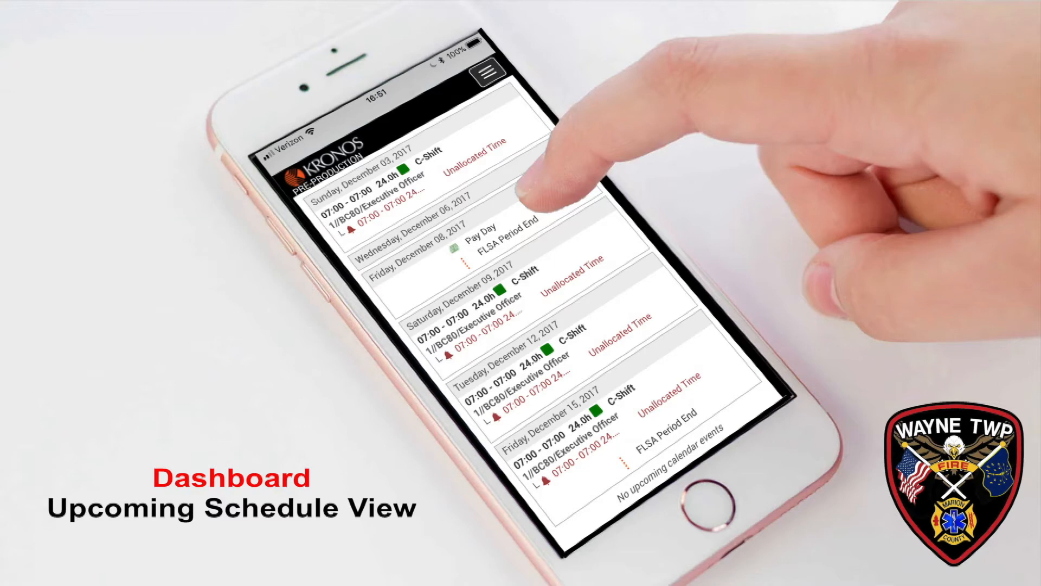
{"action": "scroll", "scroll_direction": "down", "scroll_amount": 3}
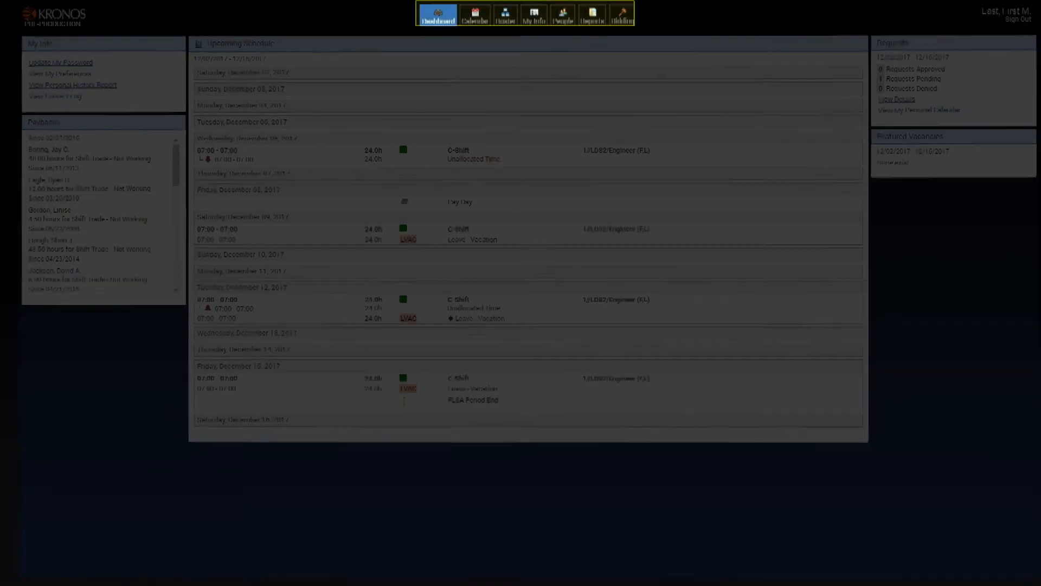
Step: Bring the desktop browser back to the TeleStaff Dashboard tab
{"action": "left_click", "coordinate": [474, 12]}
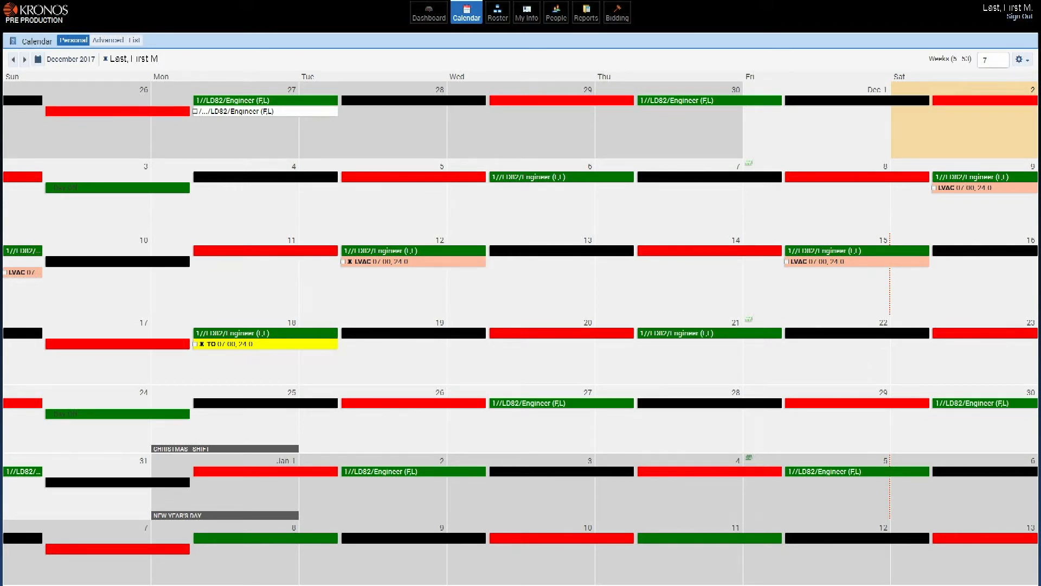
Step: Display the December 2017 personal calendar with daily shift bars and leave entries
{"action": "left_click", "coordinate": [263, 100]}
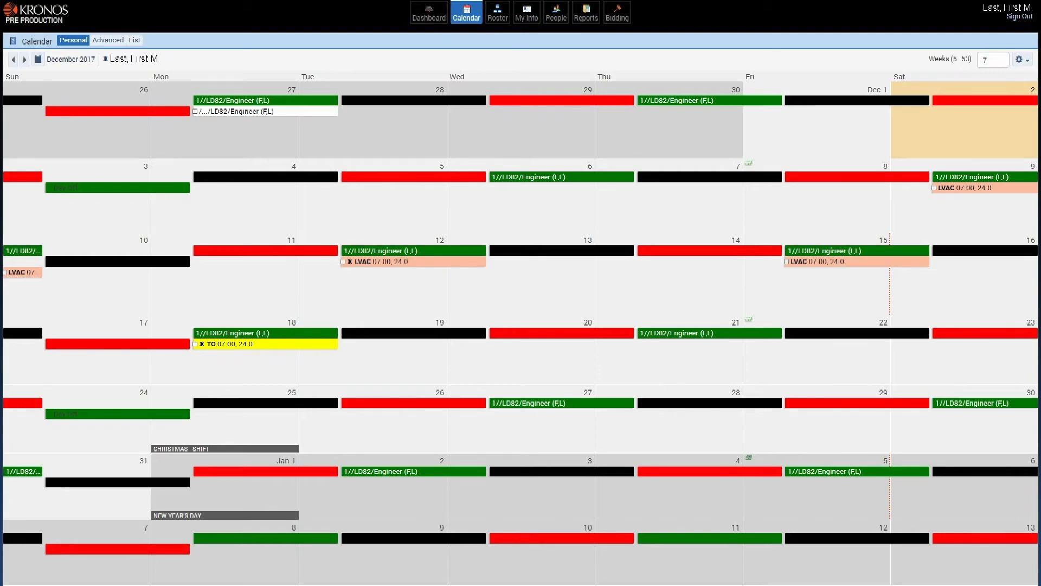
Step: Step the personal calendar back one month to November 2017
{"action": "left_click", "coordinate": [11, 59]}
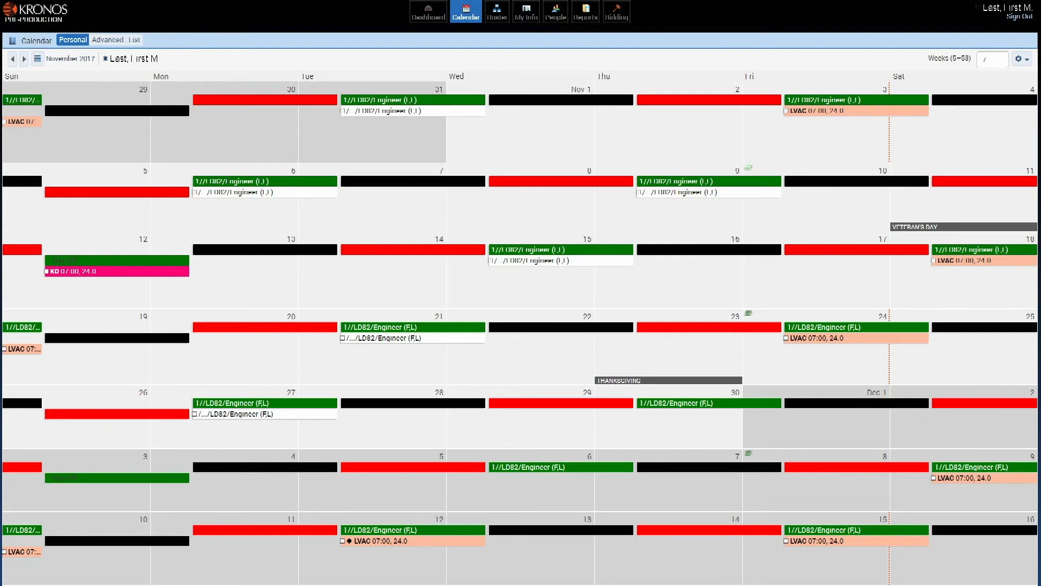
Step: Show the Wayne Township Fire Dept. roster for Friday, May 12, 2017
{"action": "left_click", "coordinate": [497, 12]}
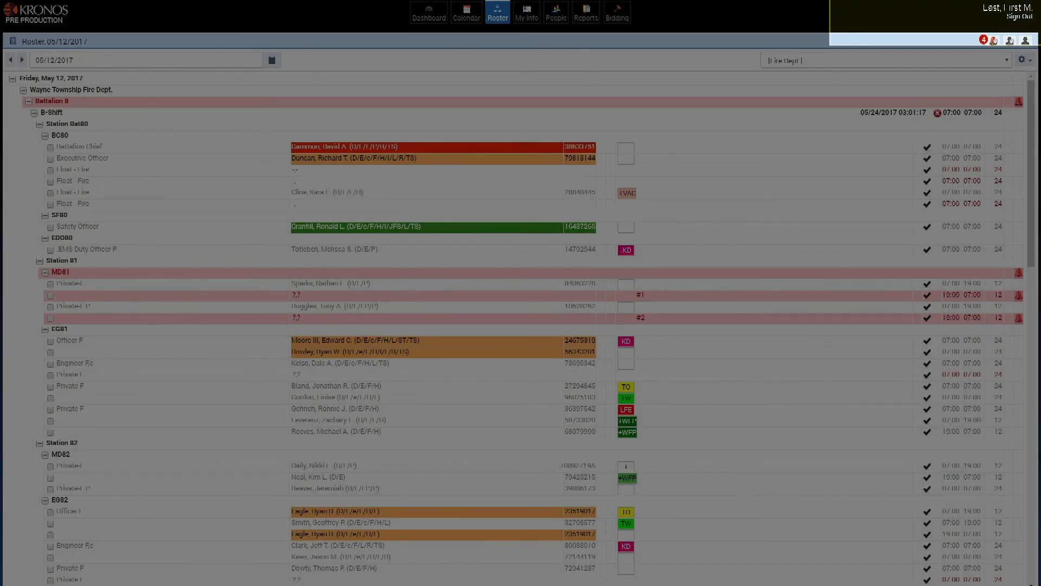
{"action": "left_click", "coordinate": [1017, 15]}
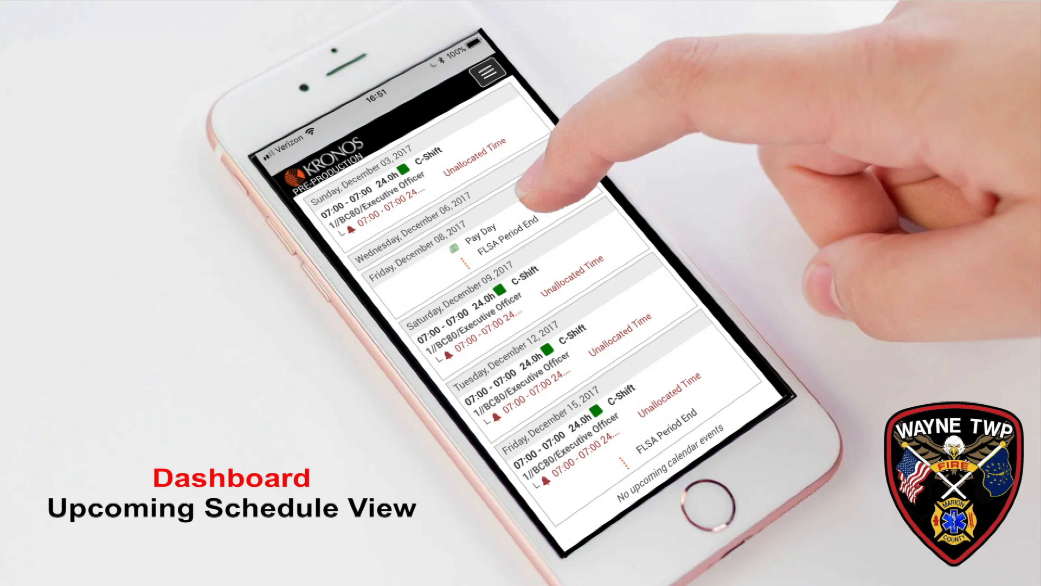
Step: Scroll the mobile dashboard down to My Info, Paybacks and Requests
{"action": "scroll", "scroll_direction": "down", "scroll_amount": 3}
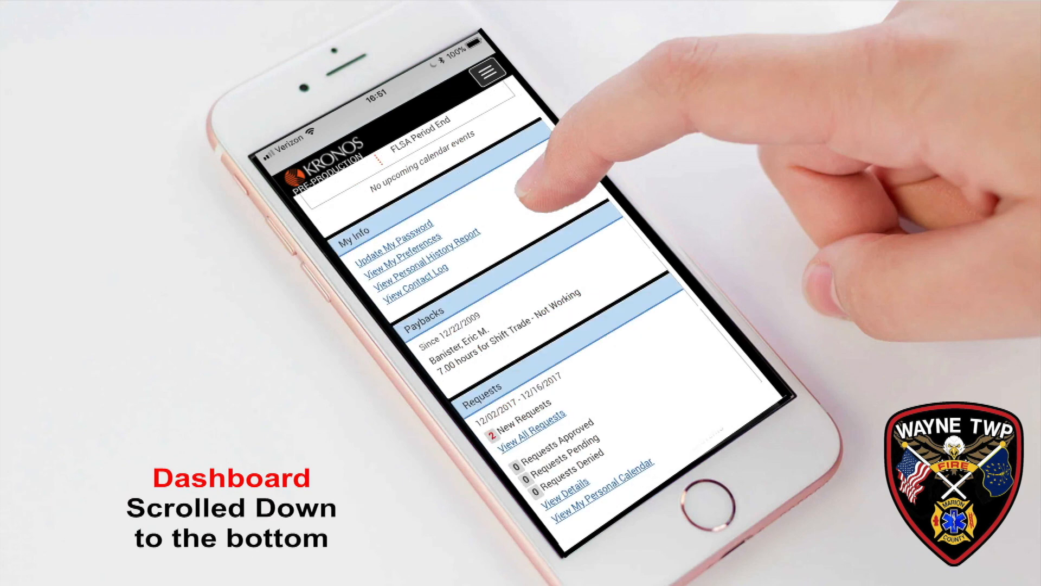